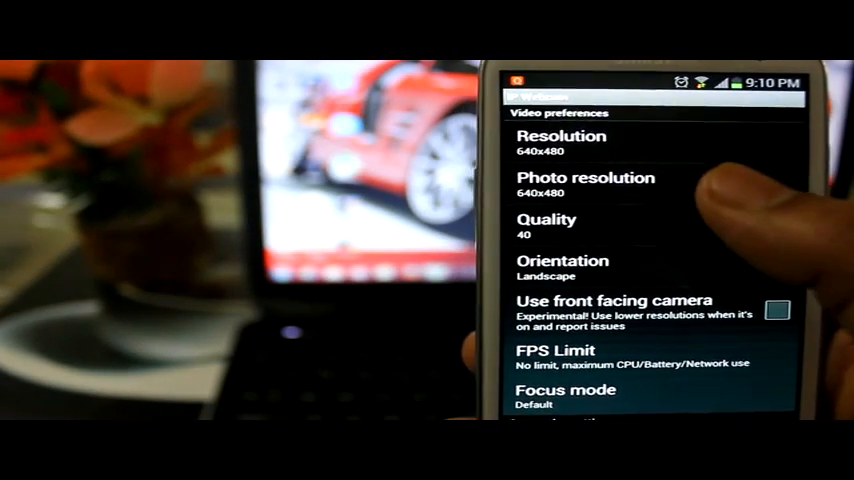
Scroll Video preferences down to Resolution and open its choices, 640x480 currently selected.
scroll(down, 3)
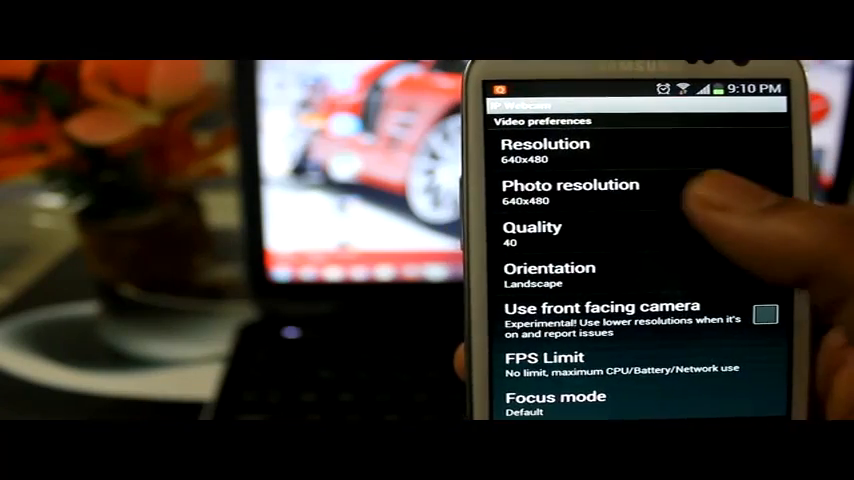
scroll(down, 3)
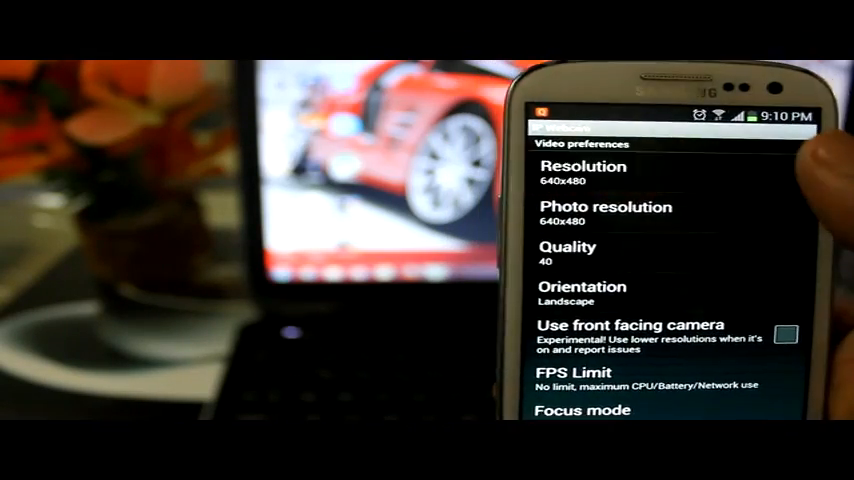
click(584, 172)
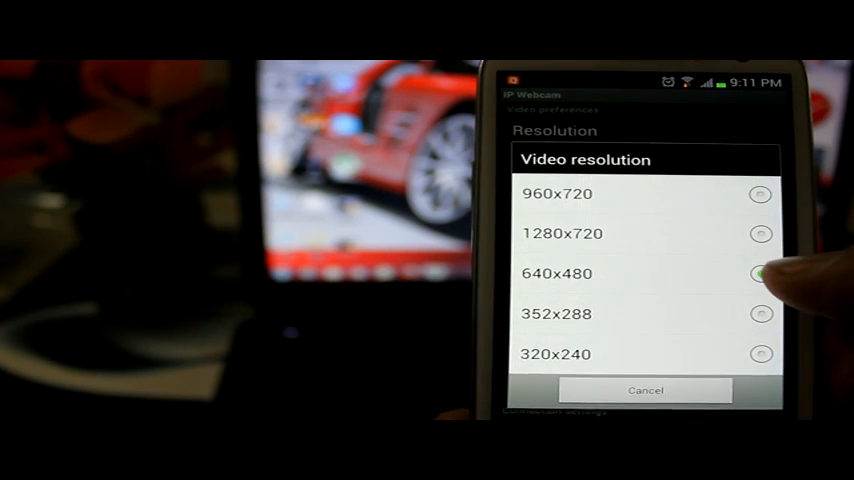
Pick a video resolution, closing the dialog back to the settings list.
click(760, 274)
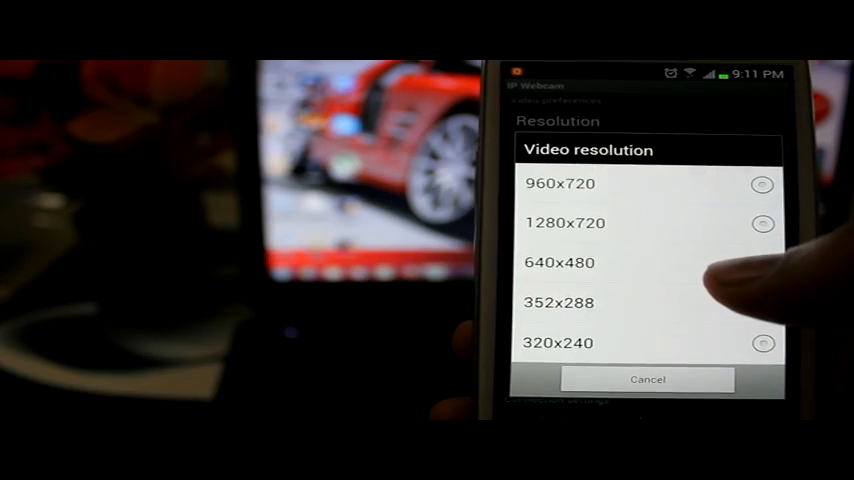
click(560, 263)
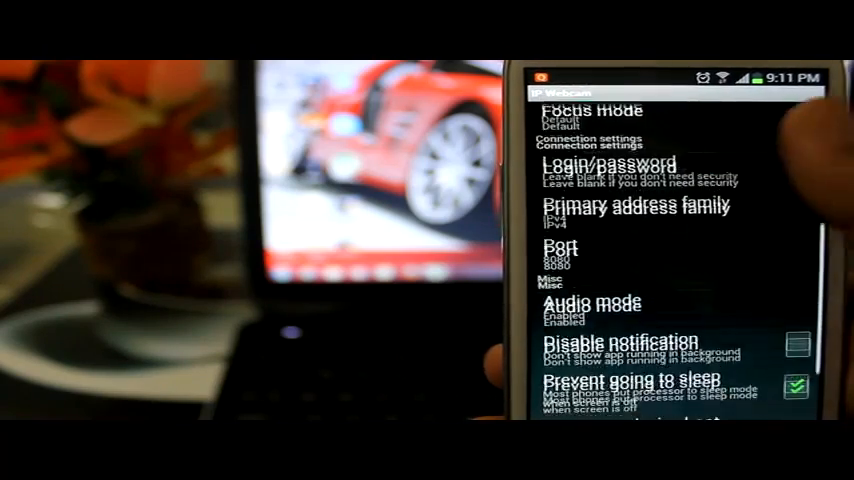
Start the IP Webcam server from Service control.
scroll(down, 3)
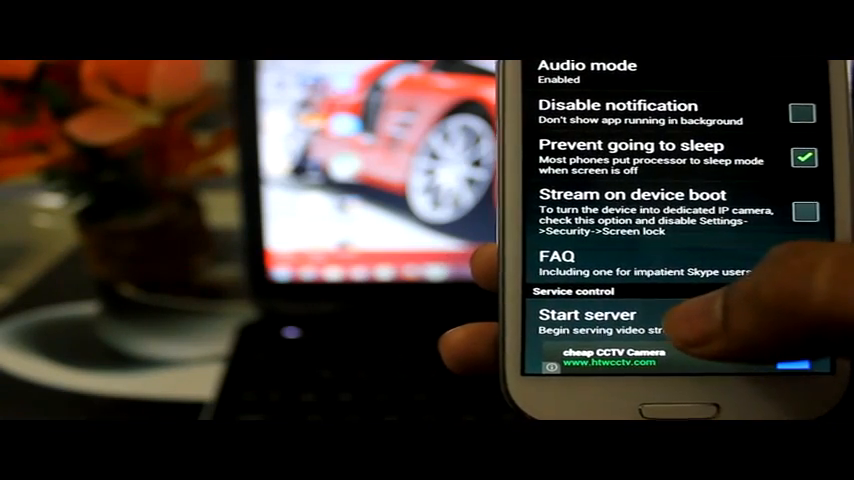
click(590, 322)
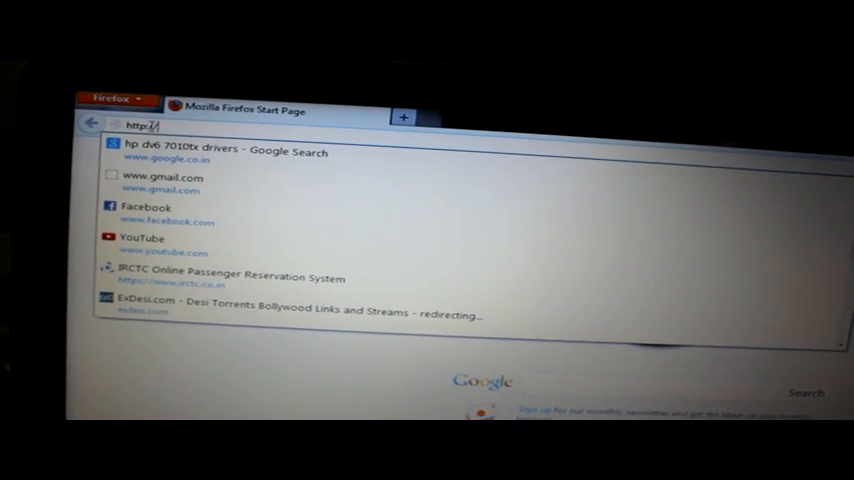
Enter the phone's address with port :808 in Firefox's address bar, 192.168.2.4:8080 intended.
text(192.168.1.1)
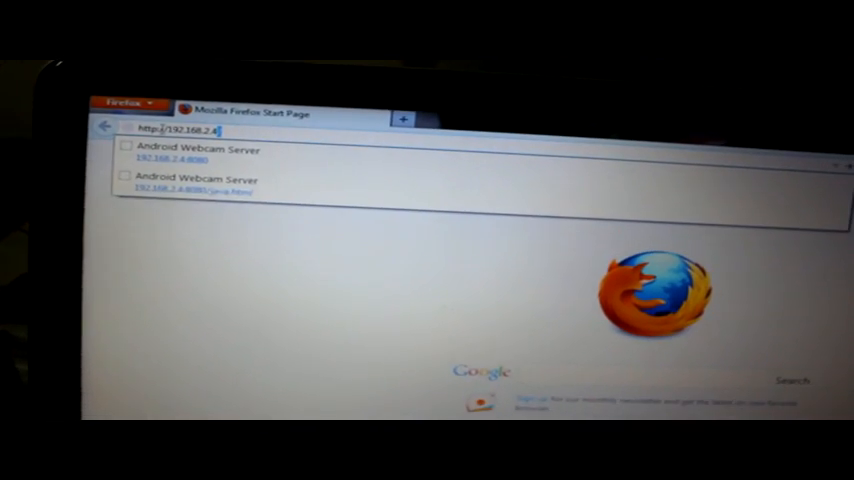
text(:808)
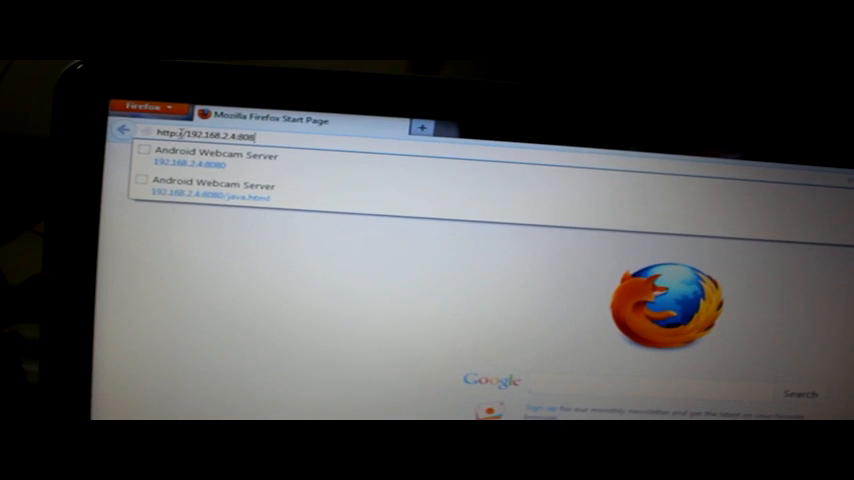